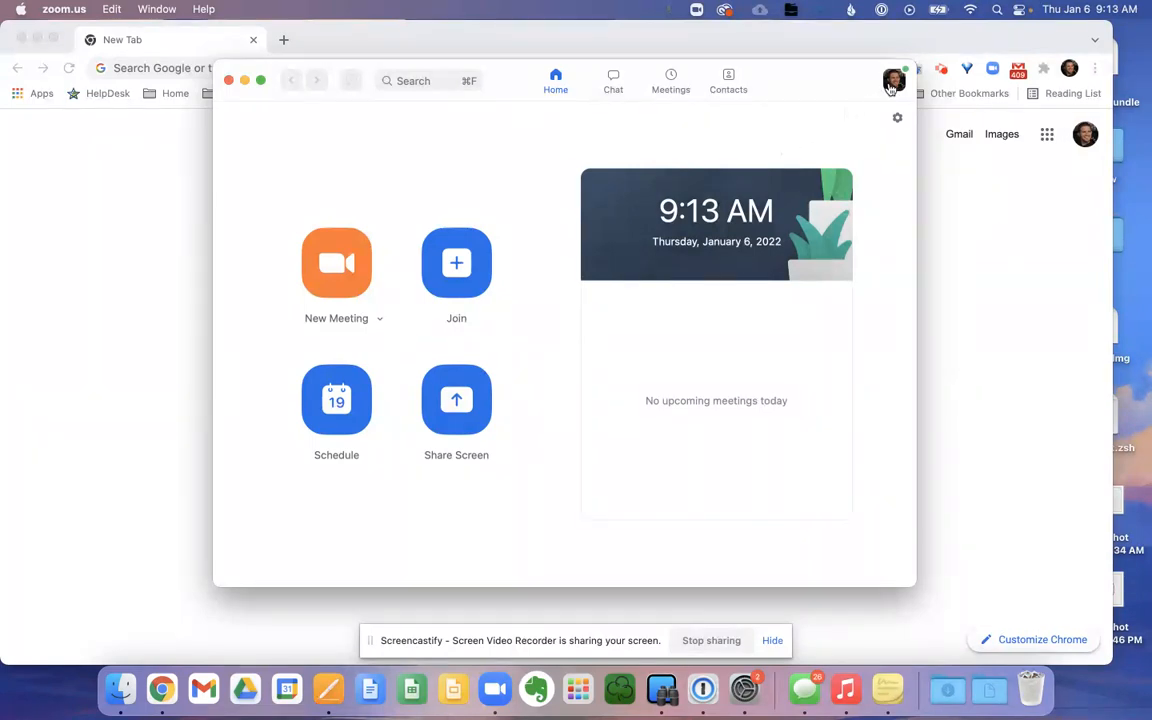
Open the account menu from the profile avatar in the Zoom home window
click(894, 81)
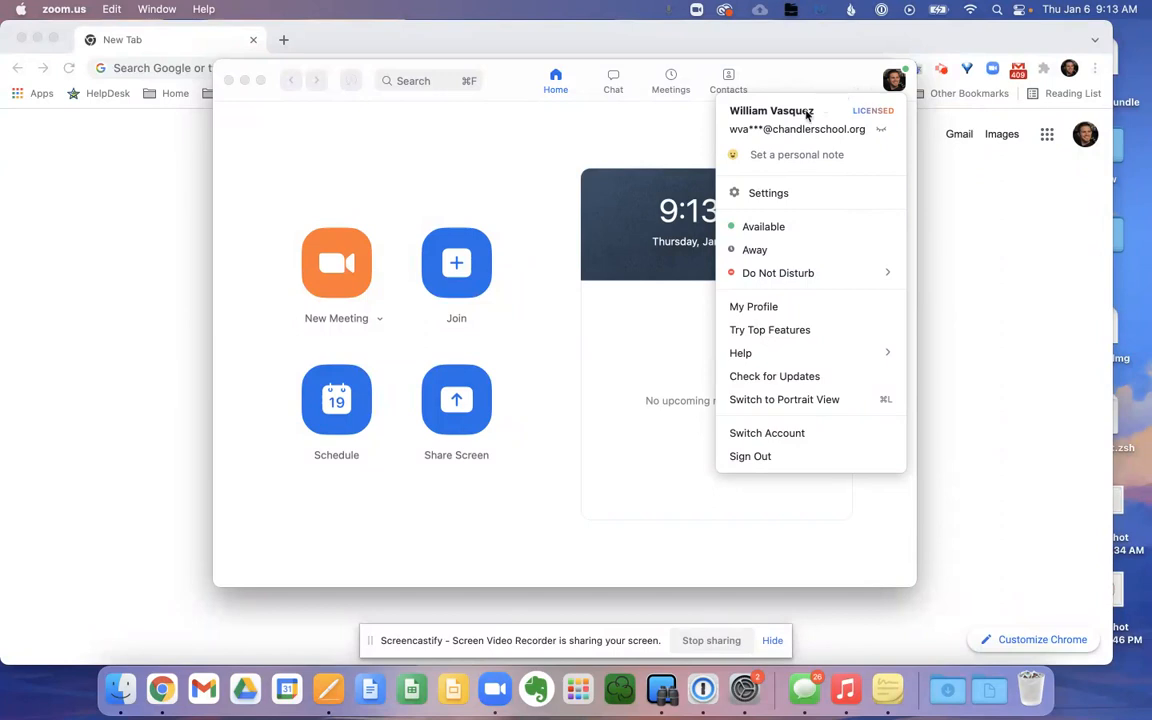
mouse_move(788, 249)
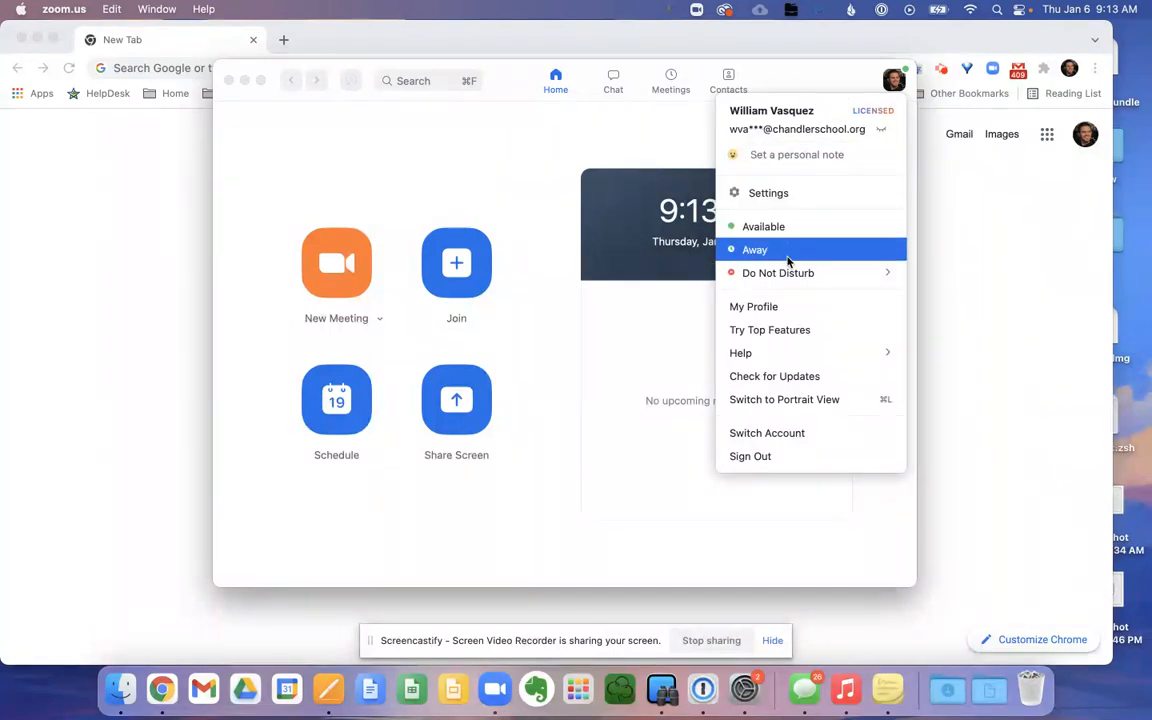
mouse_move(753, 306)
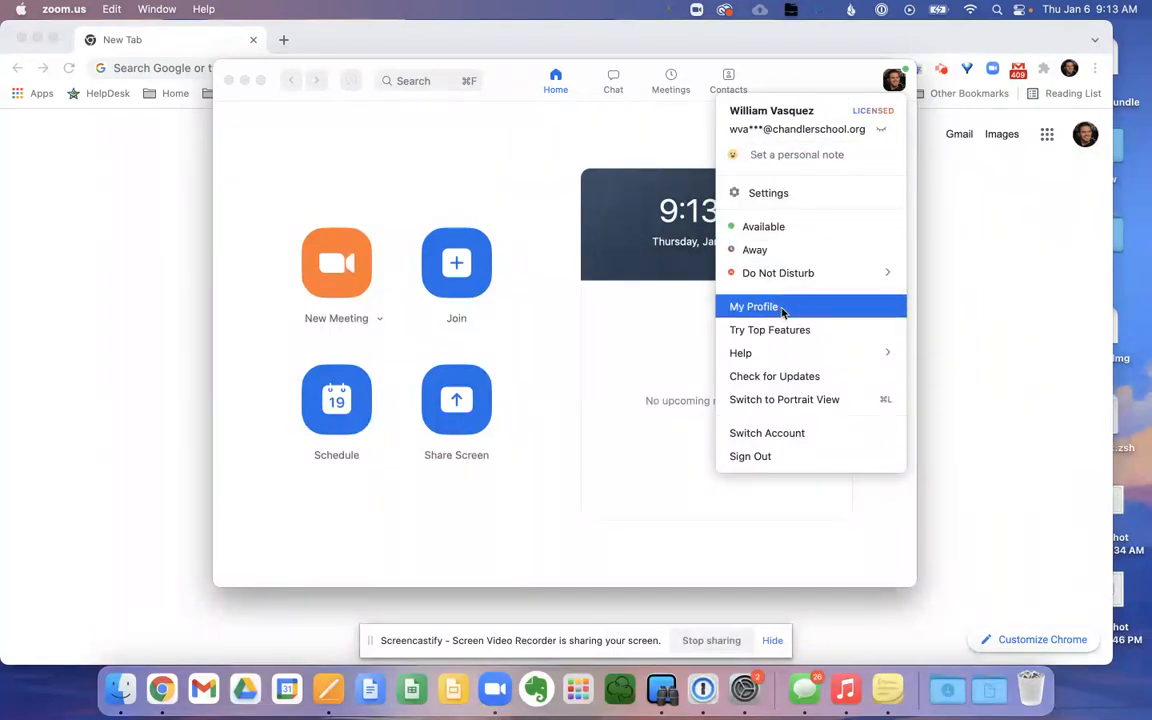
Go to My Profile and sign in to the Zoom web portal with the Google account
click(753, 306)
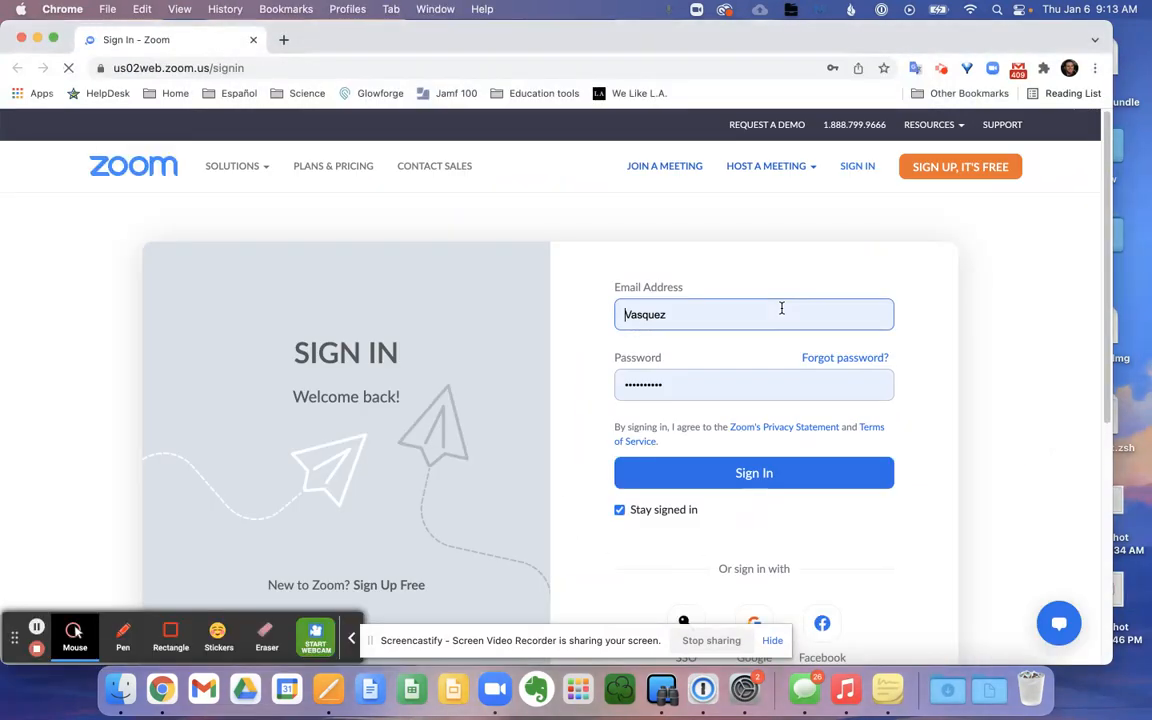
scroll(down, 3)
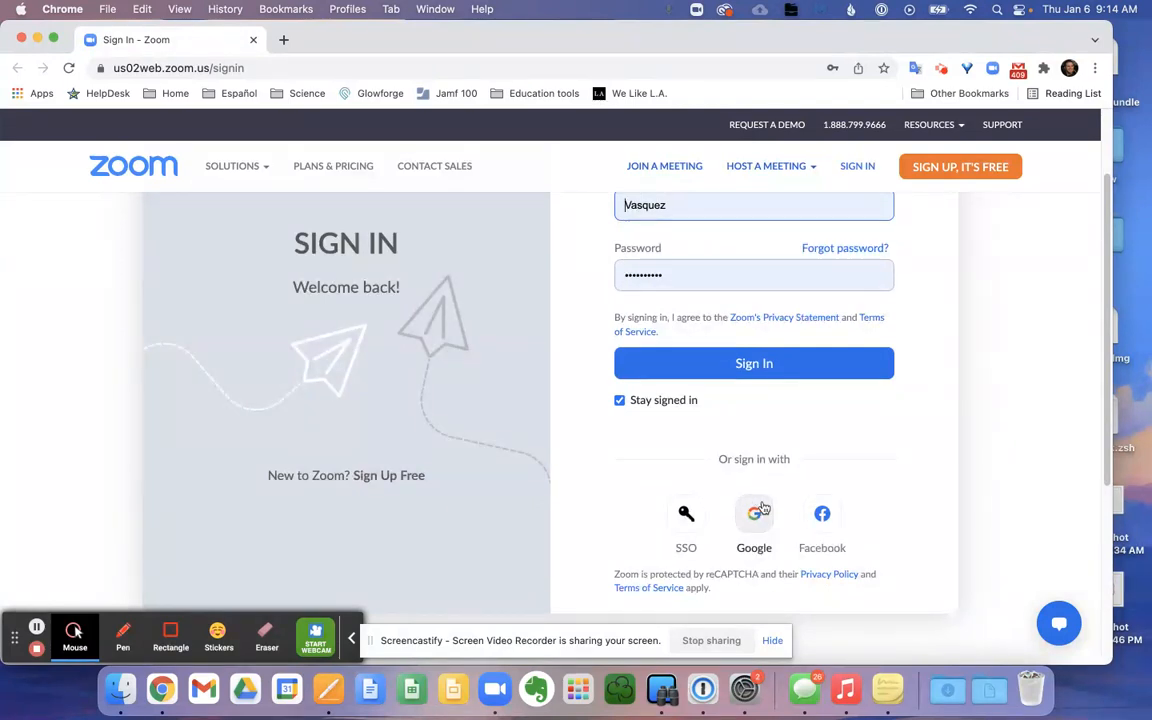
click(754, 513)
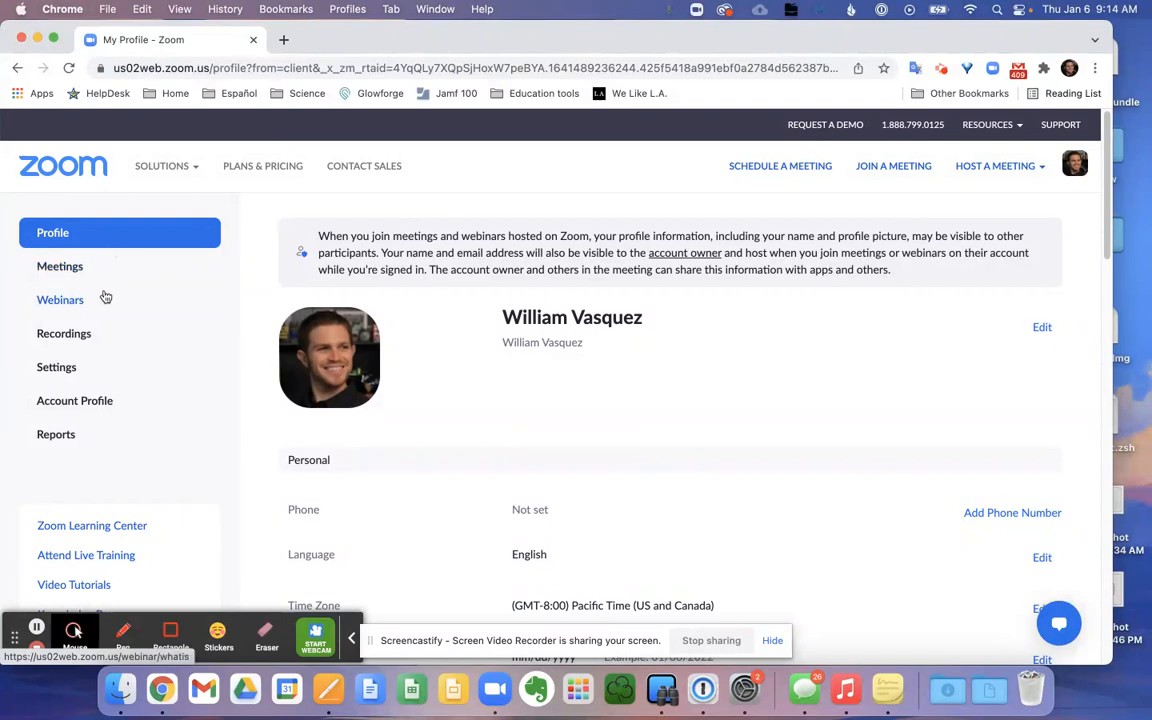
mouse_move(56, 367)
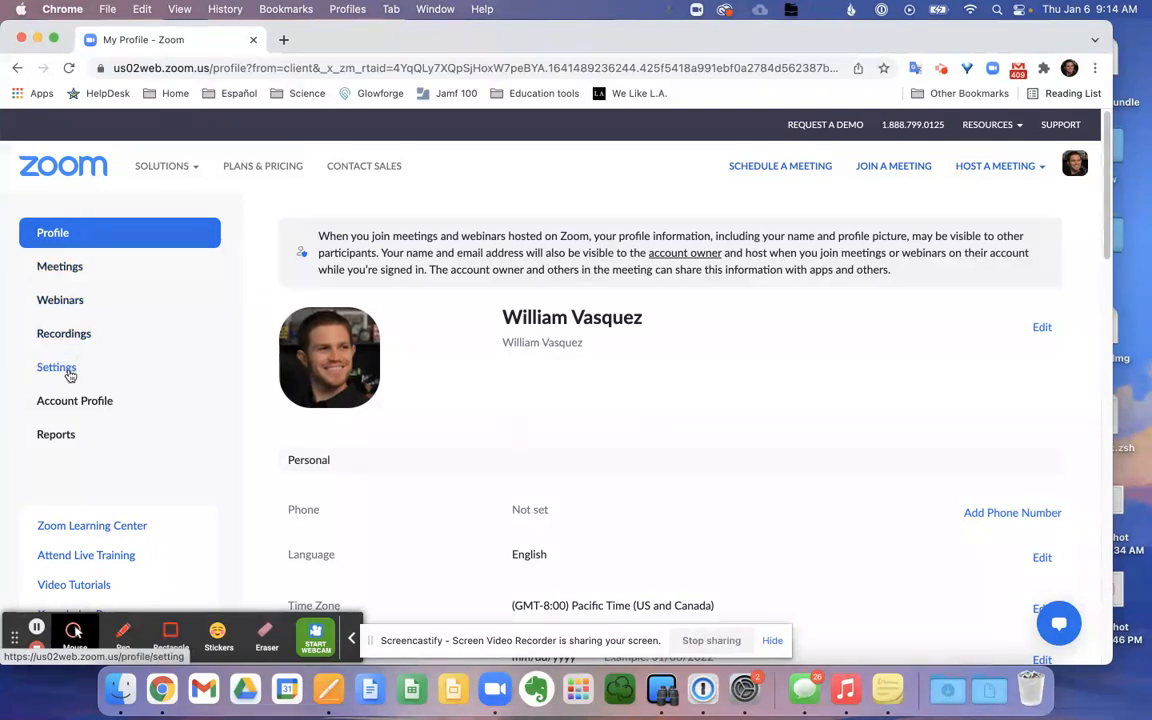
Go to Settings in the Zoom web portal sidebar to reach In Meeting (Basic)
click(56, 367)
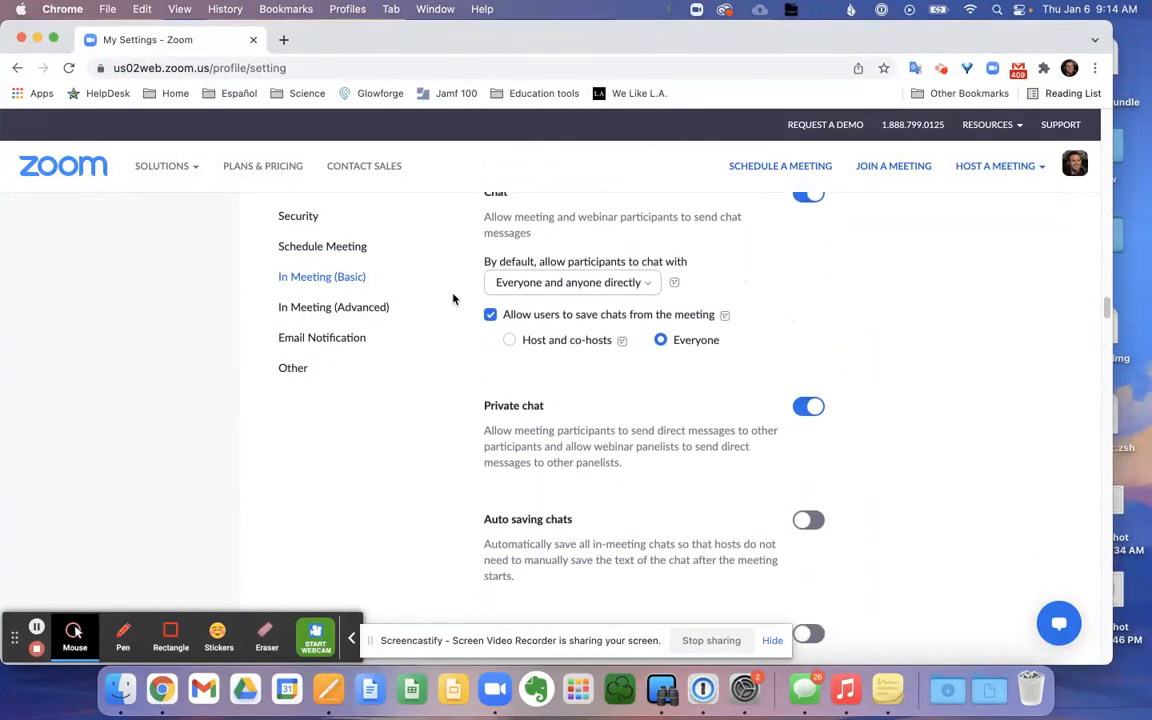
Scroll to the Screen sharing setting, shown enabled and set to Host Only
scroll(down, 3)
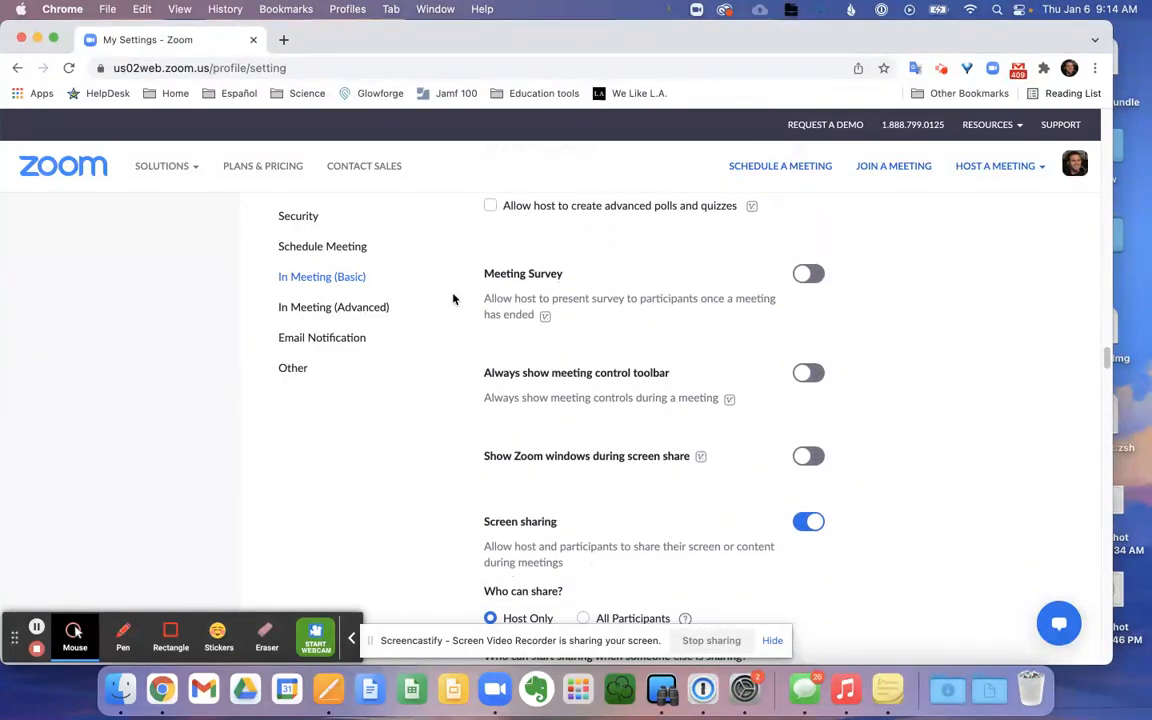
scroll(down, 3)
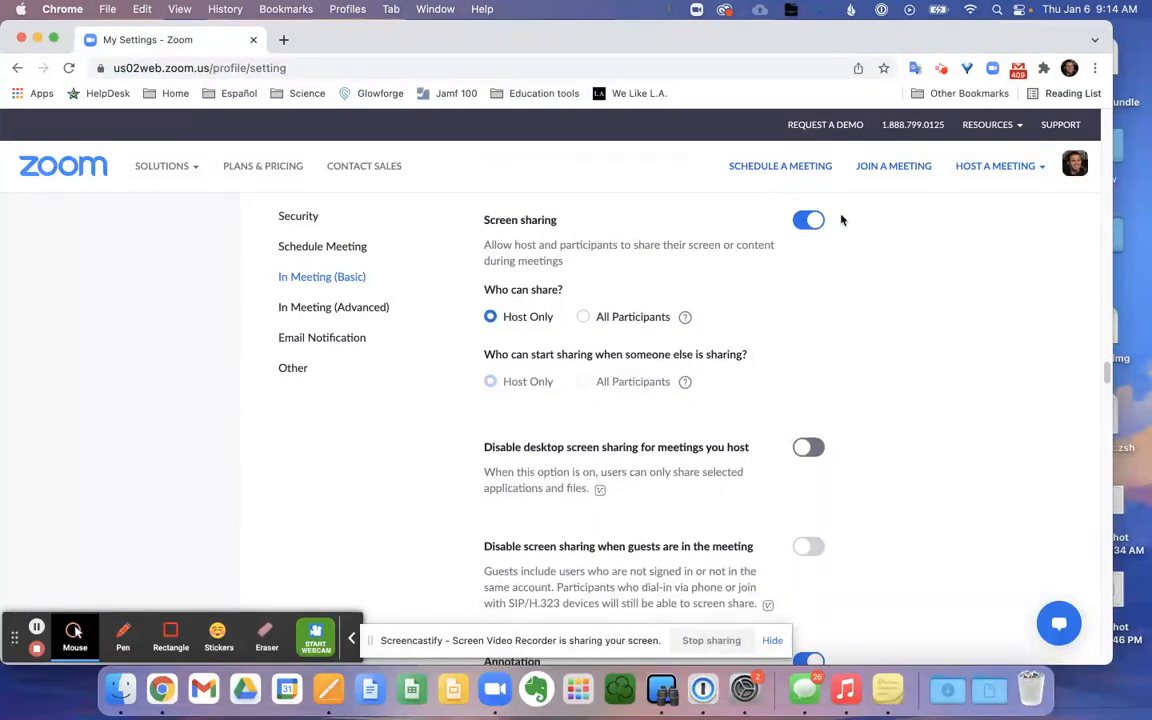
mouse_move(823, 277)
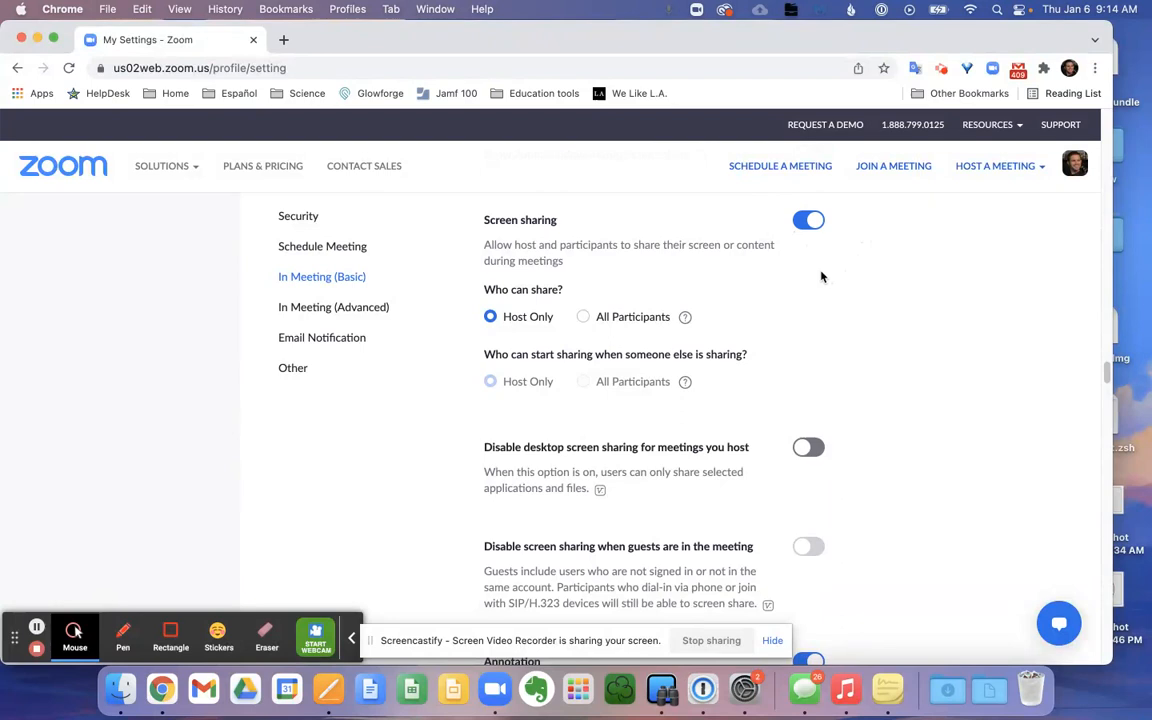
mouse_move(704, 280)
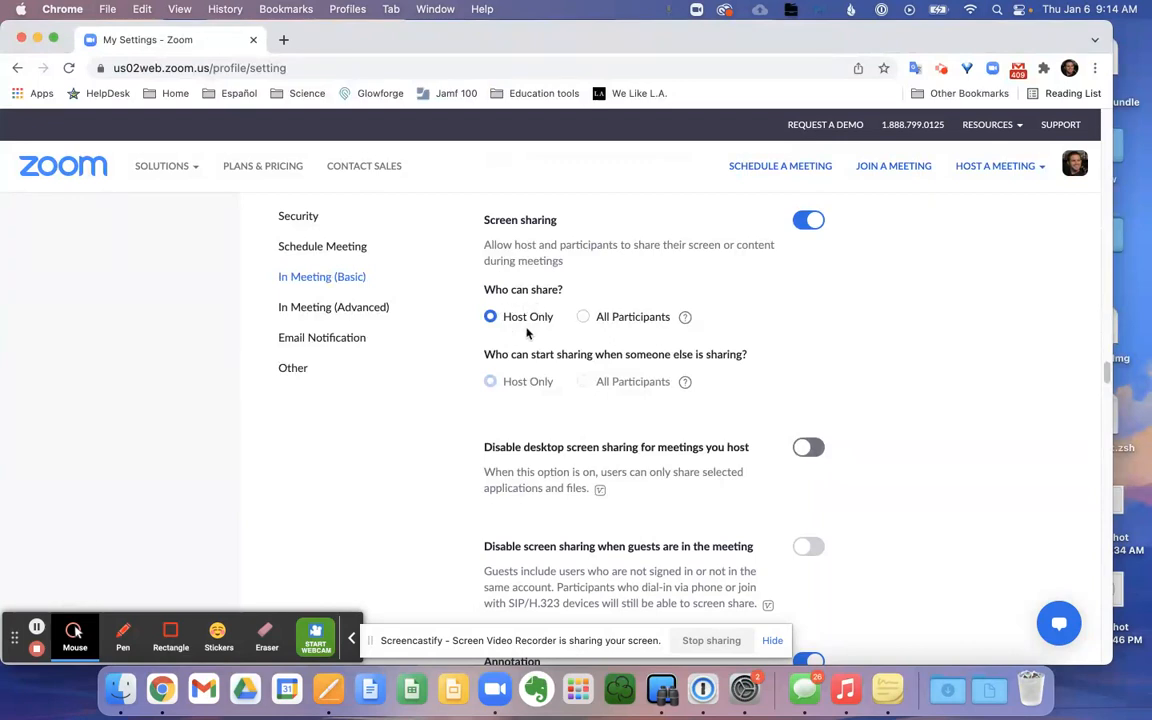
mouse_move(588, 305)
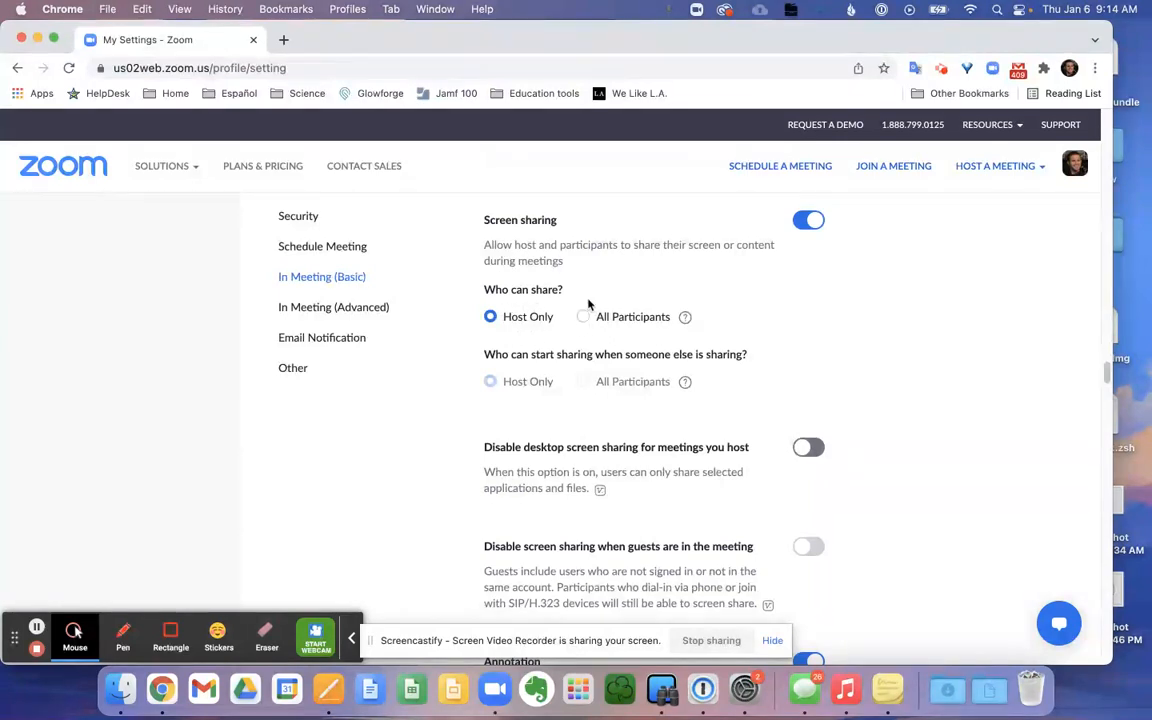
click(583, 316)
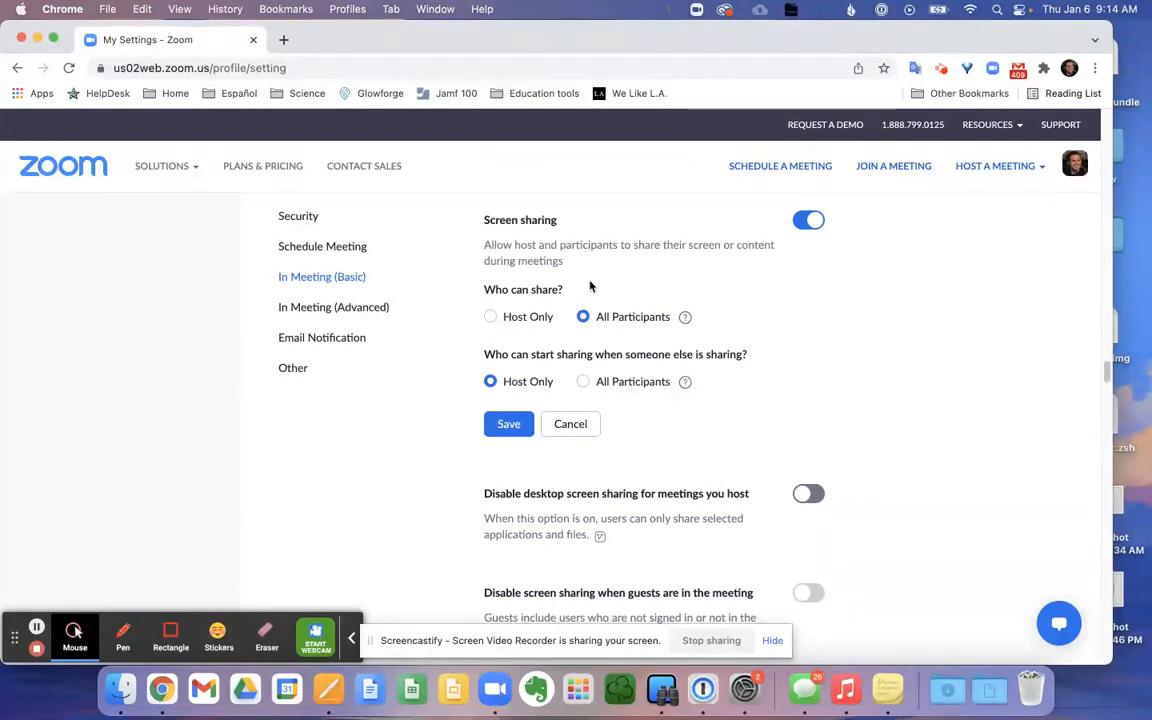
mouse_move(549, 297)
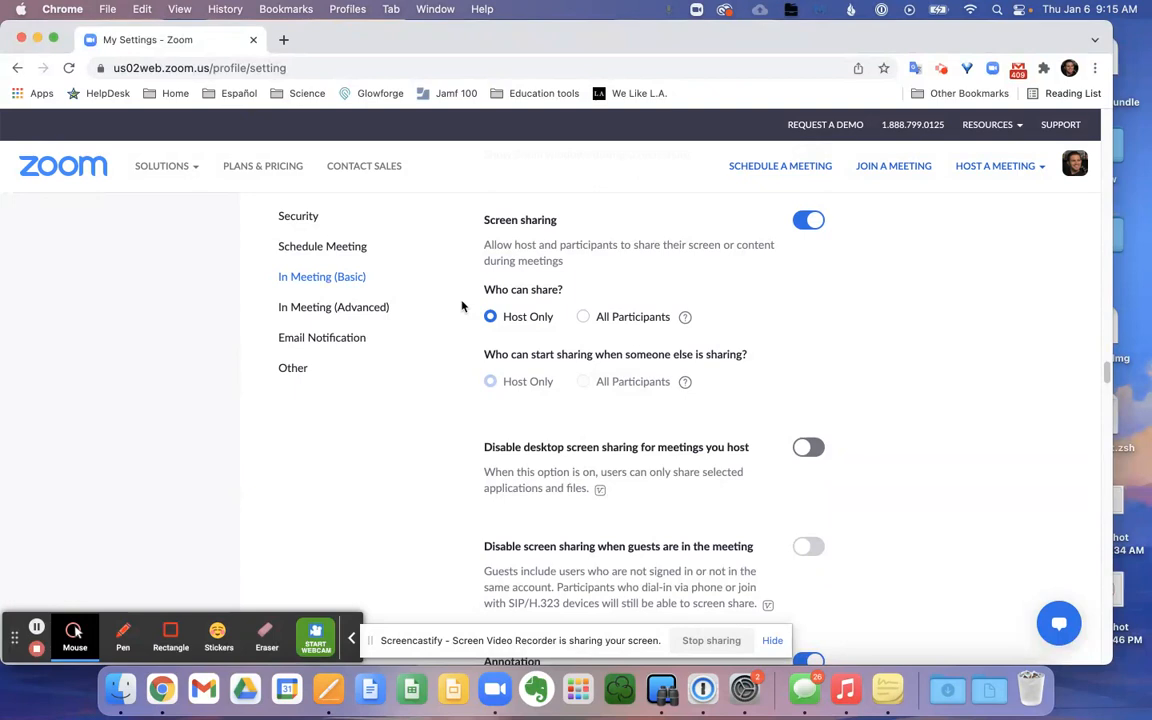
mouse_move(763, 363)
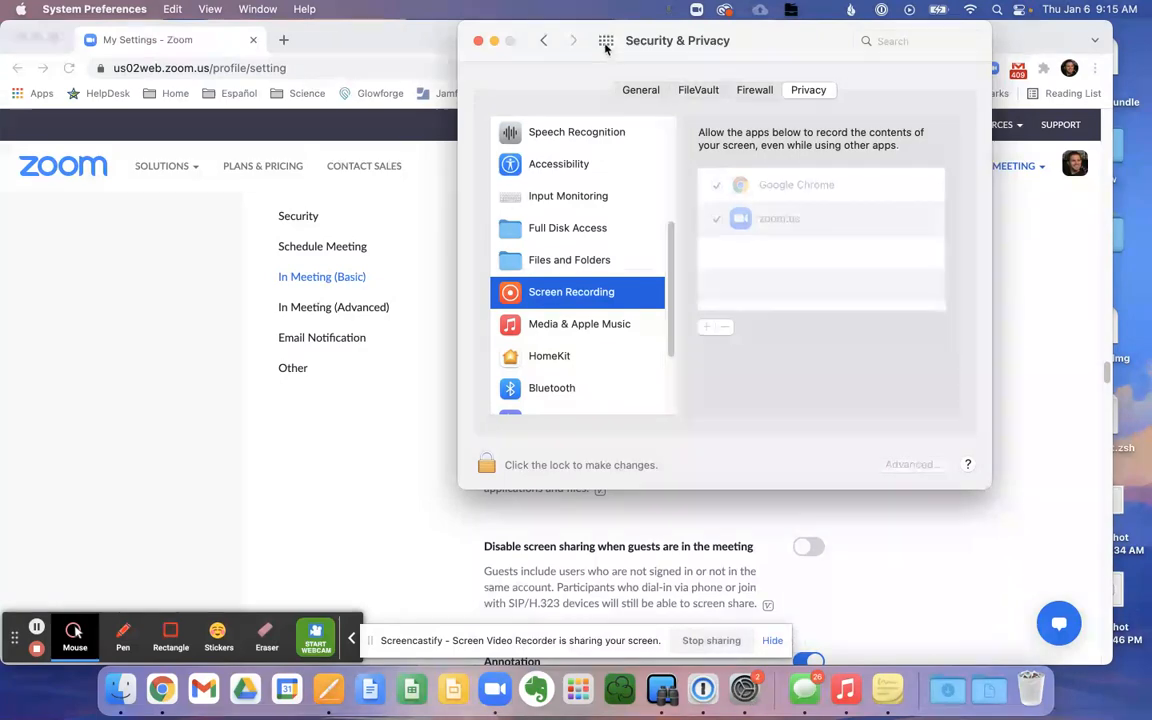
Return to all preference panes and go into Security & Privacy
click(544, 41)
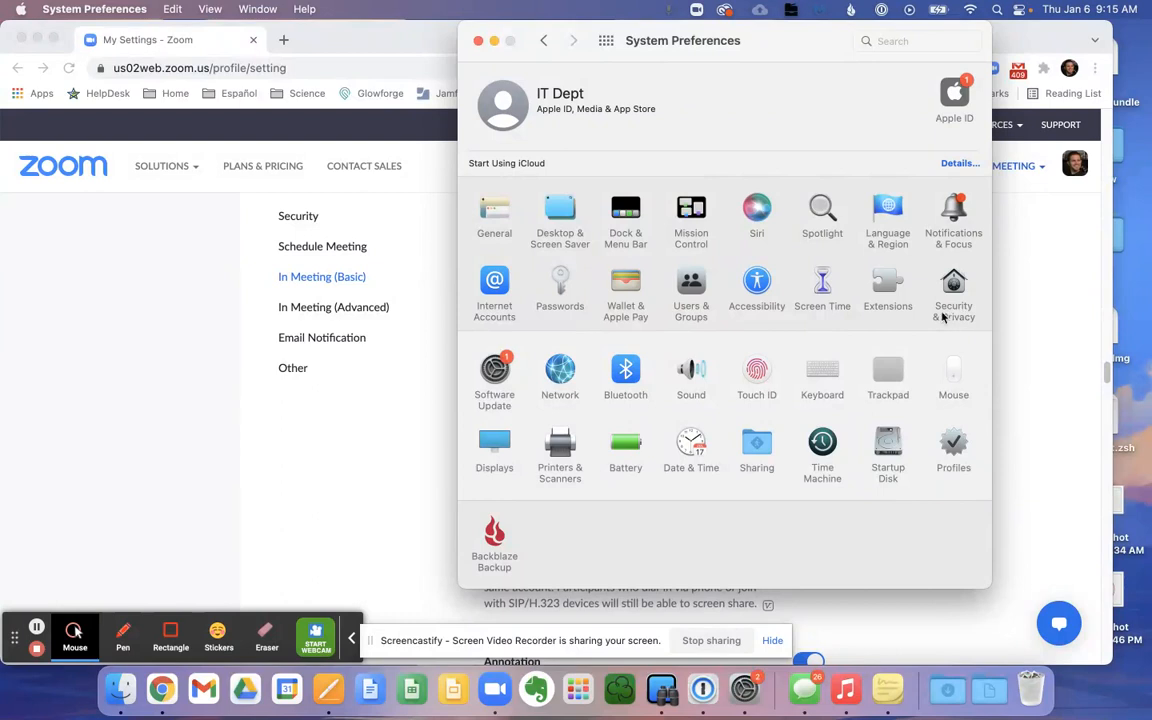
mouse_move(953, 285)
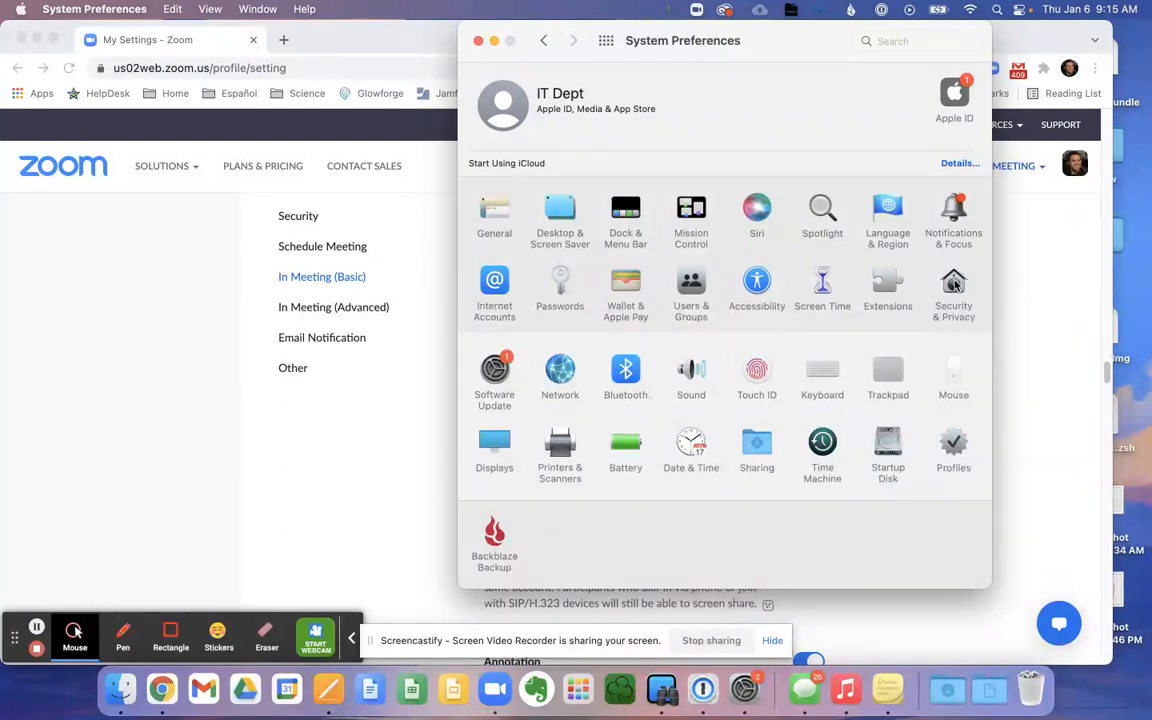
click(953, 281)
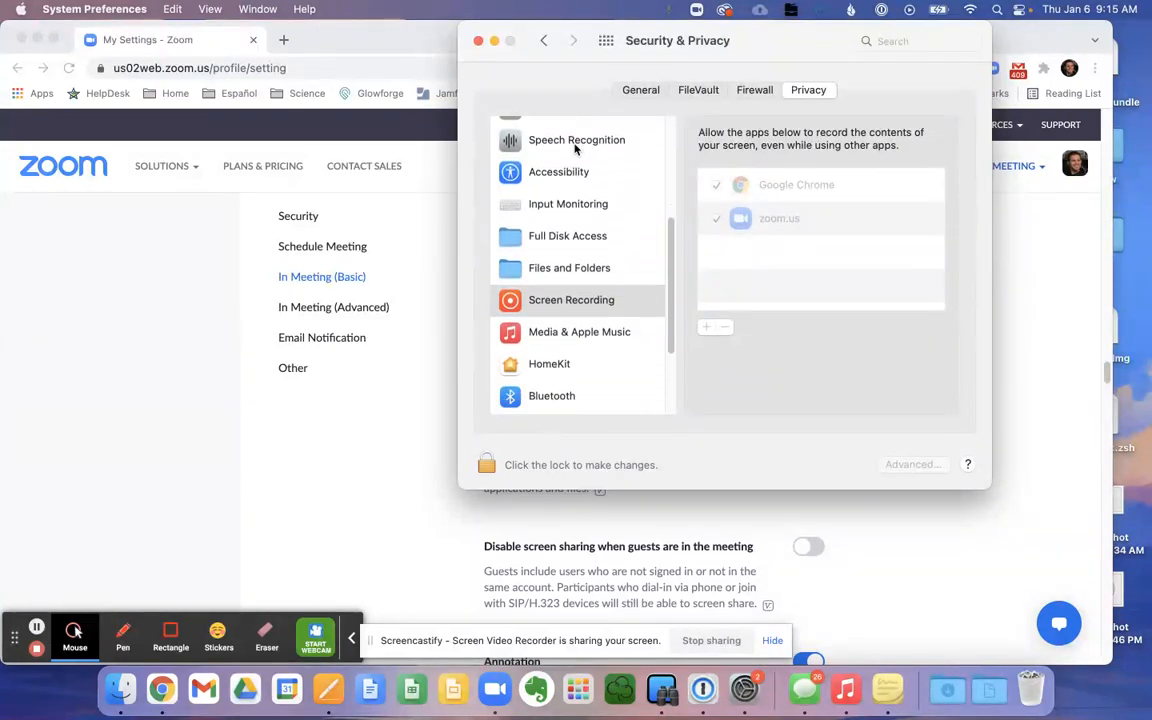
Select Screen Recording in the Privacy list and unlock it via the padlock with authentication
scroll(down, 3)
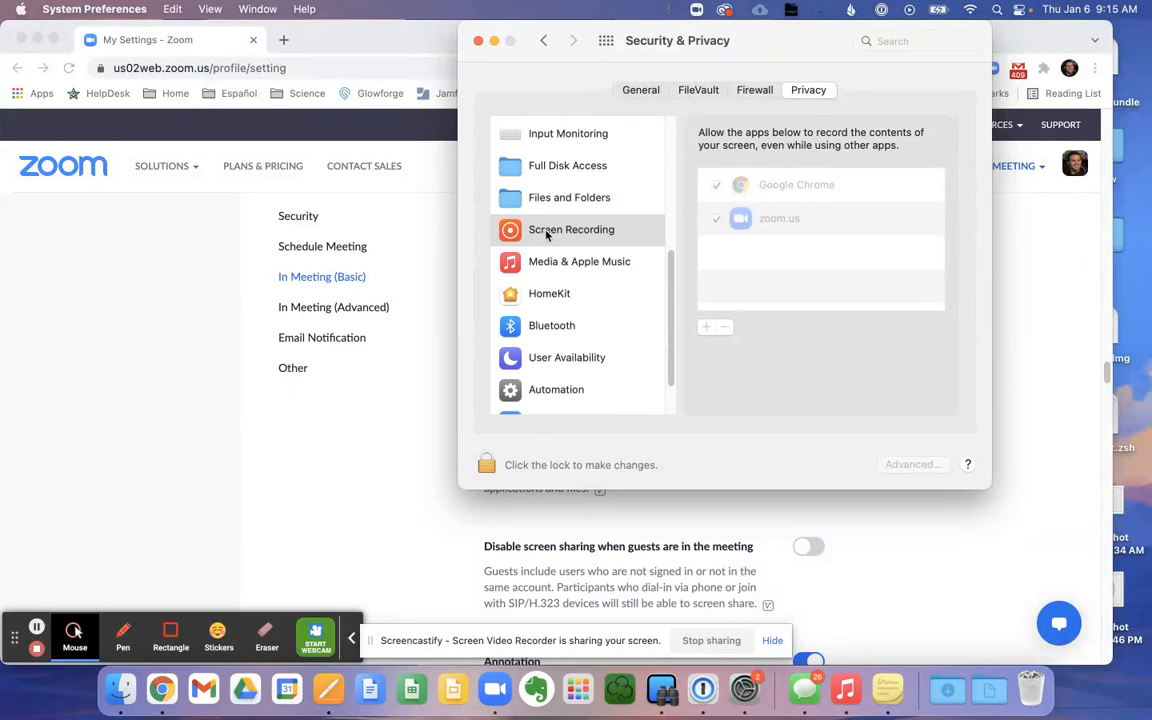
click(571, 229)
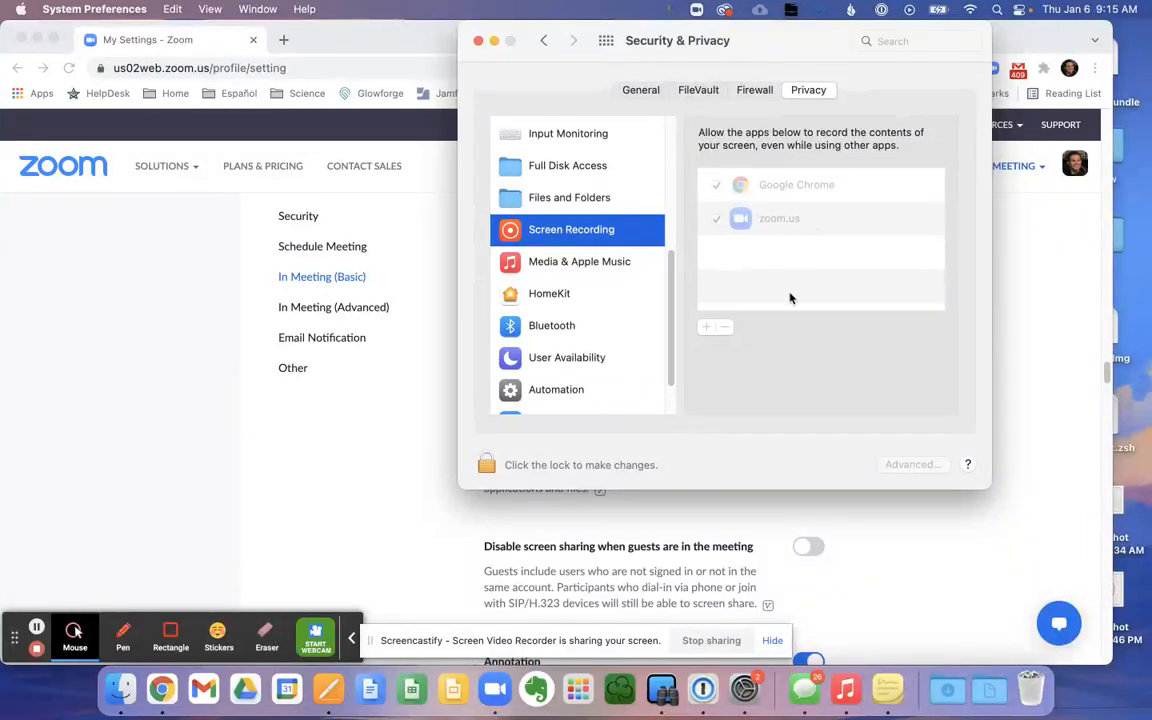
mouse_move(540, 472)
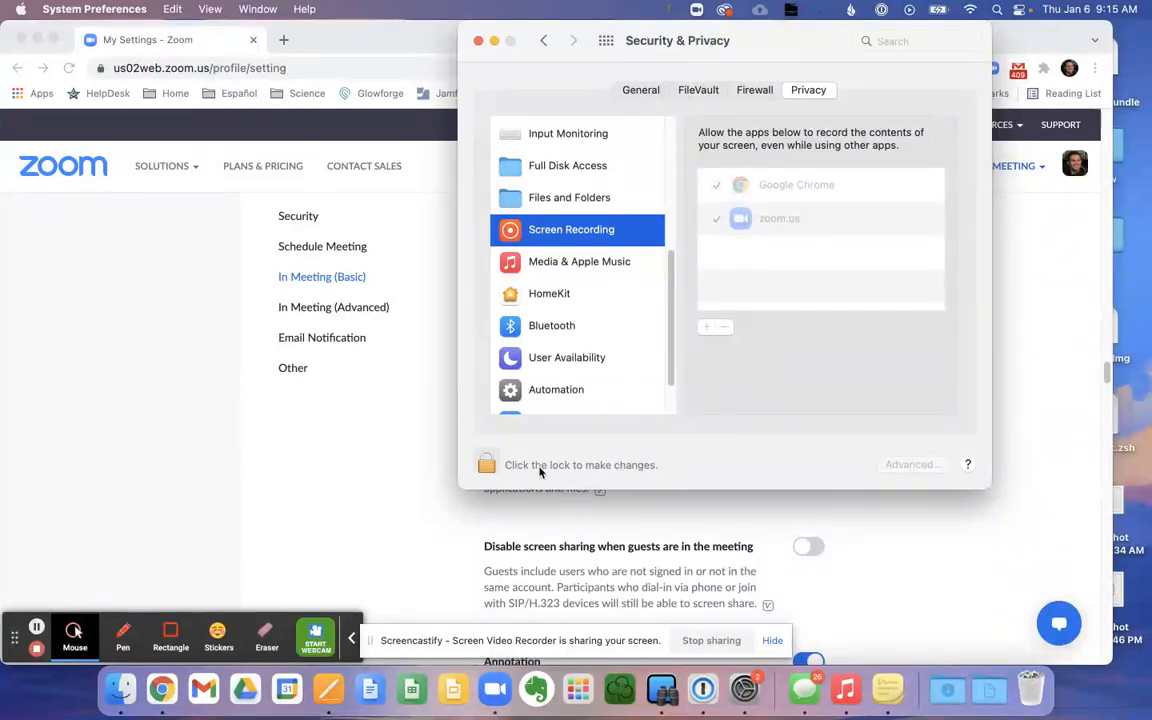
click(486, 464)
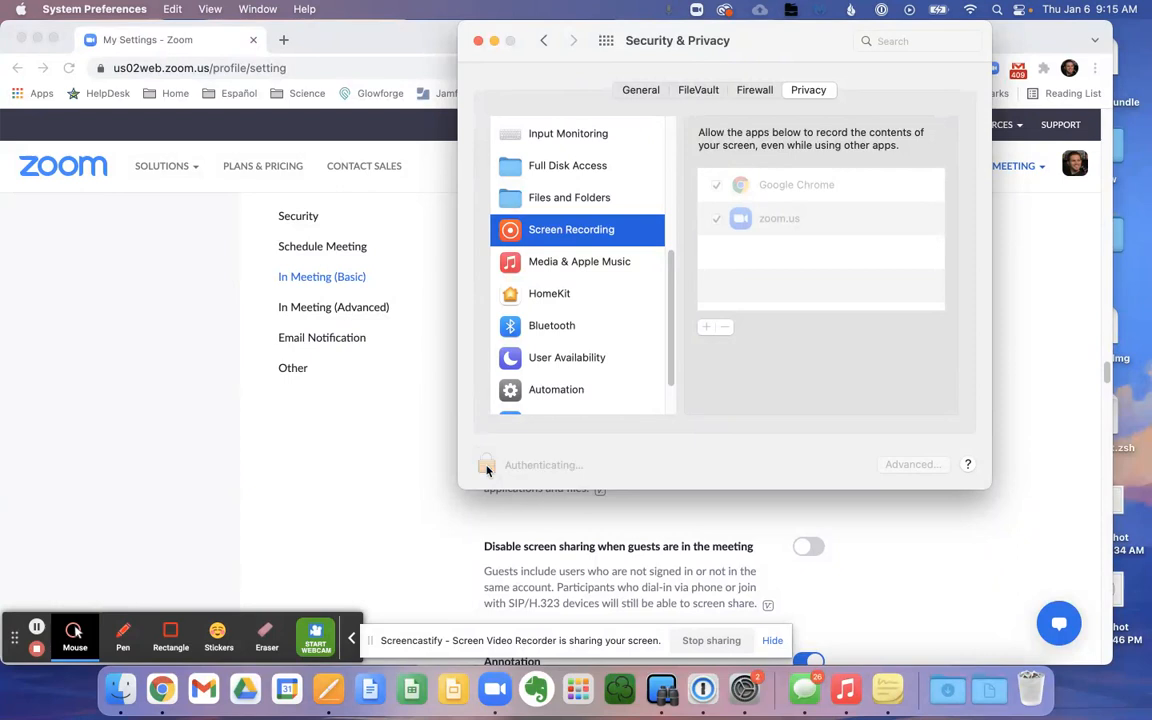
click(486, 464)
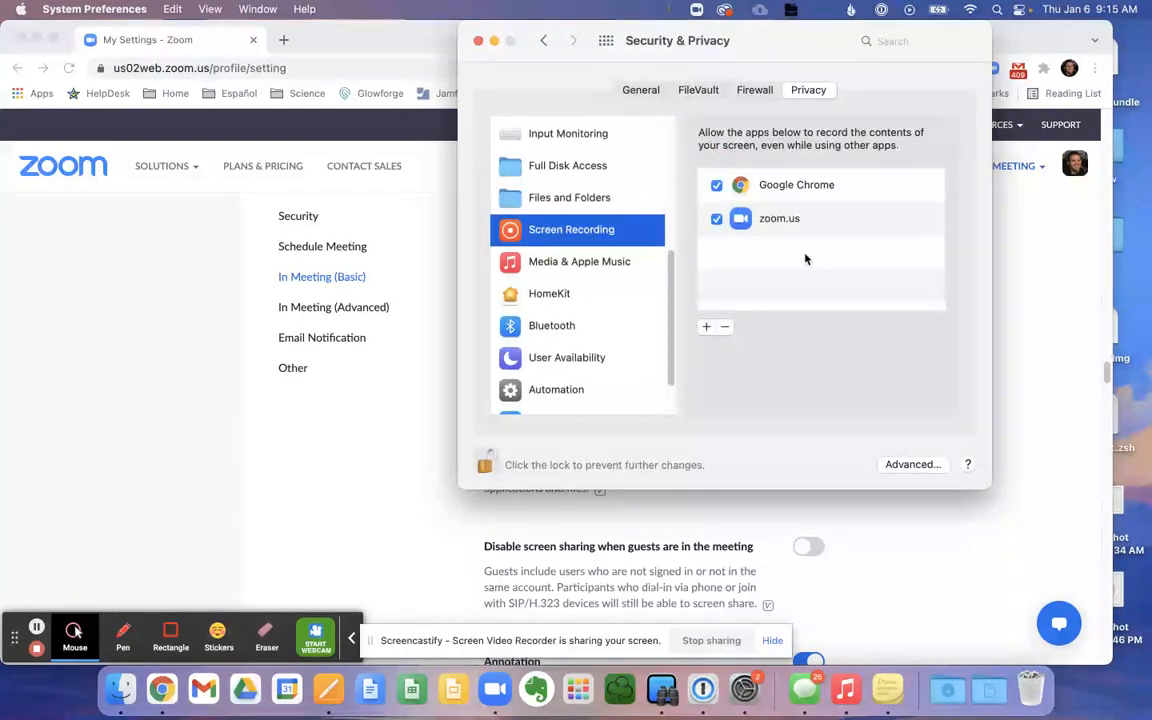
mouse_move(770, 236)
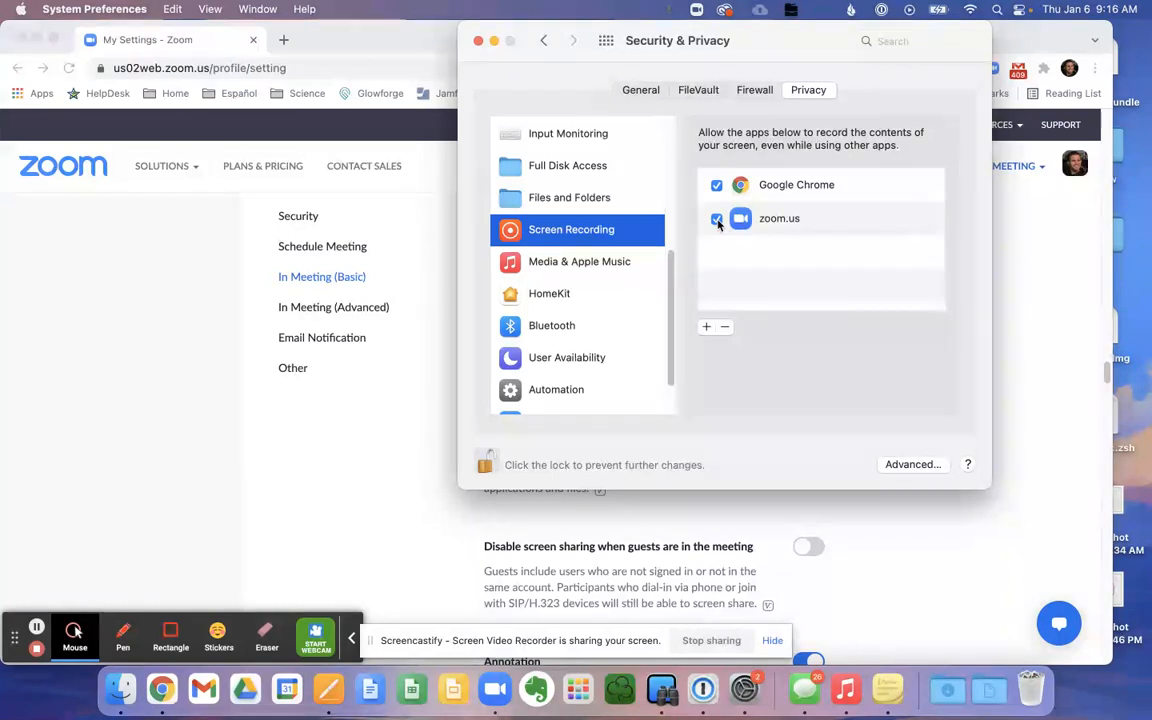
Uncheck zoom.us choosing Later, re-check it, and accept Quit & Reopen to relaunch Zoom
click(717, 218)
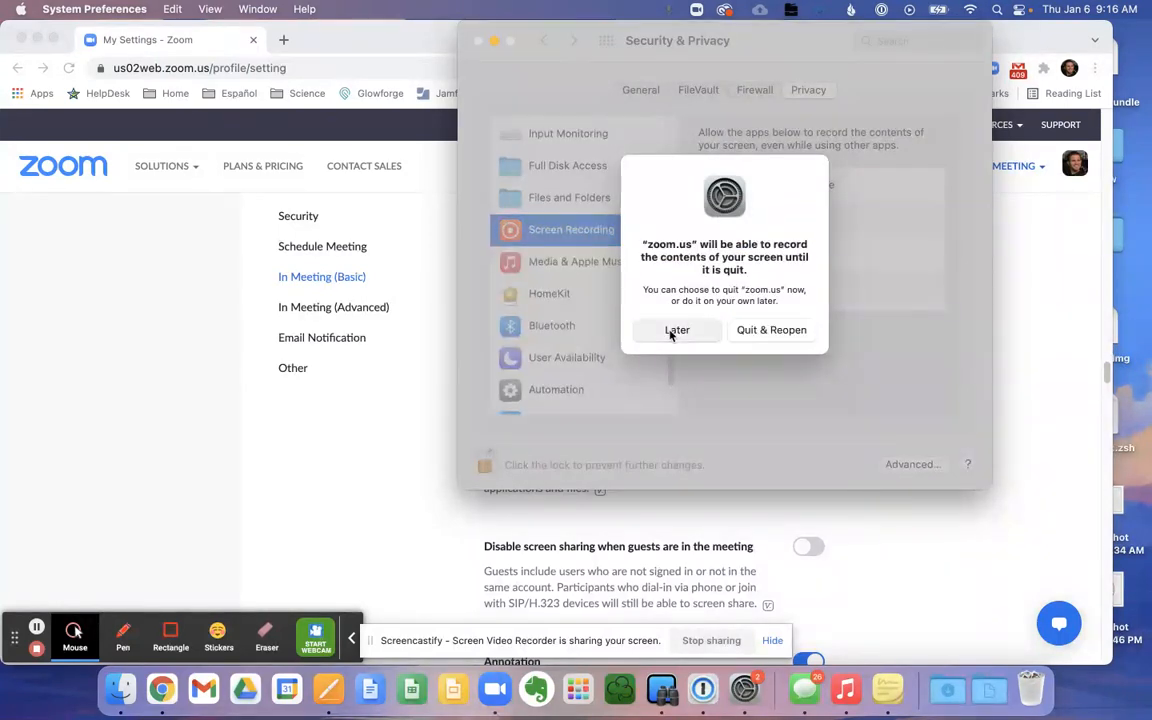
click(677, 330)
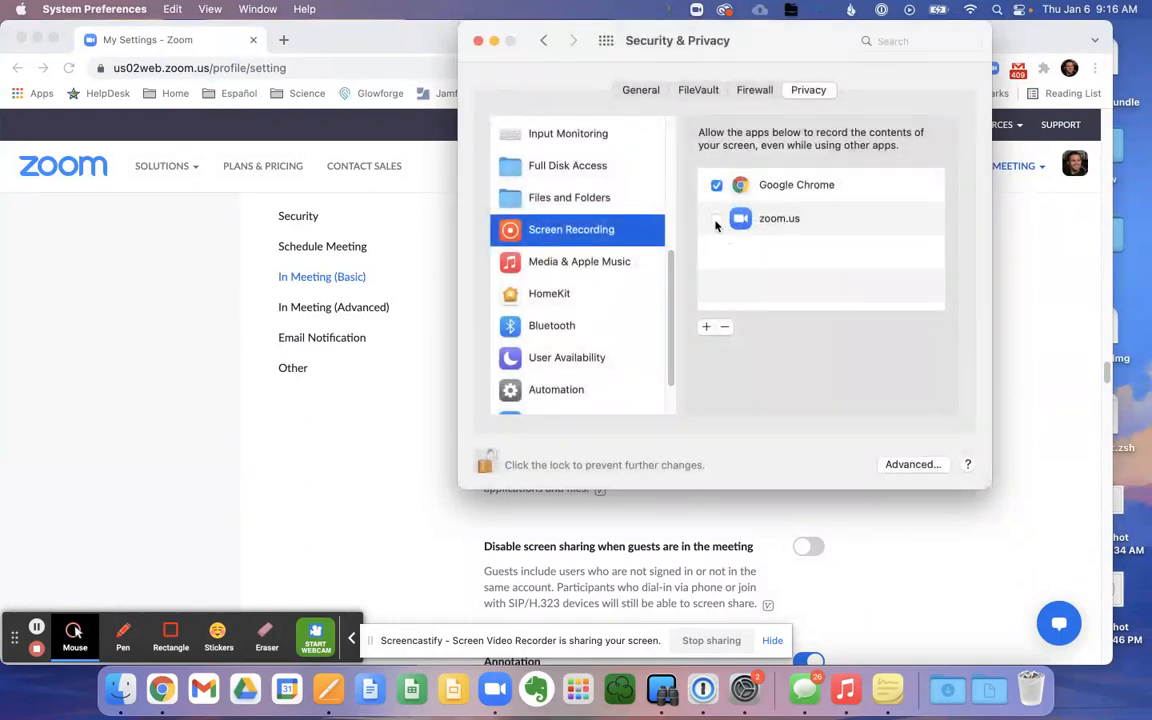
click(717, 218)
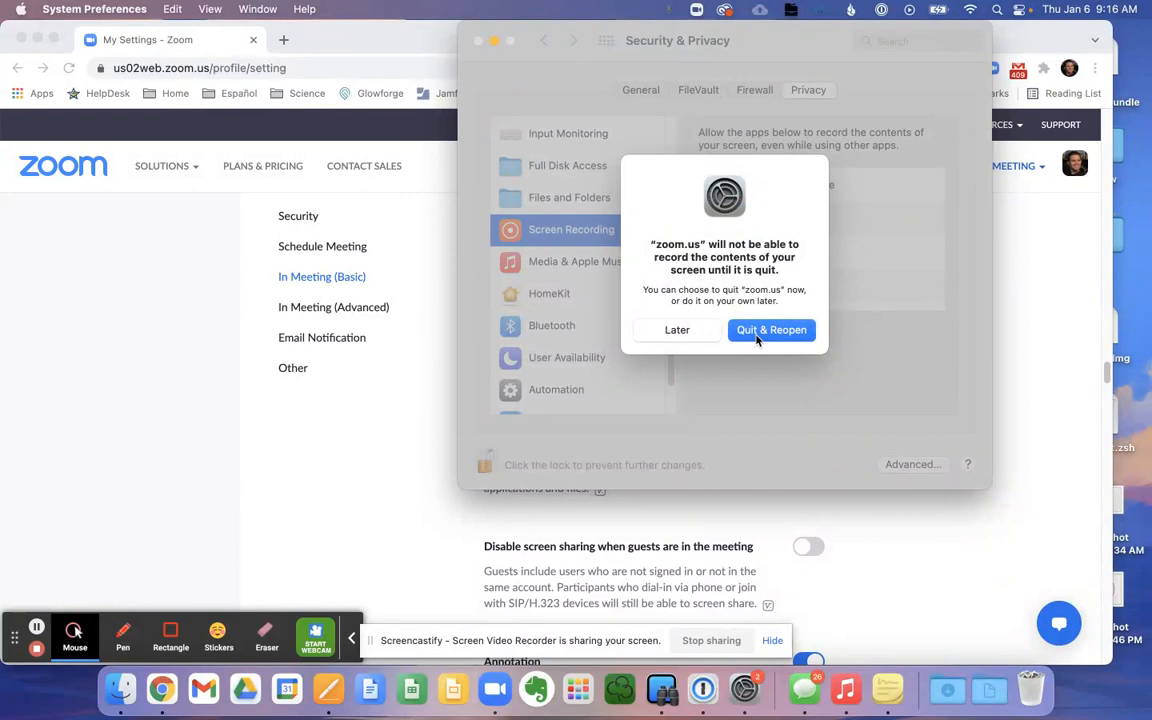
click(677, 330)
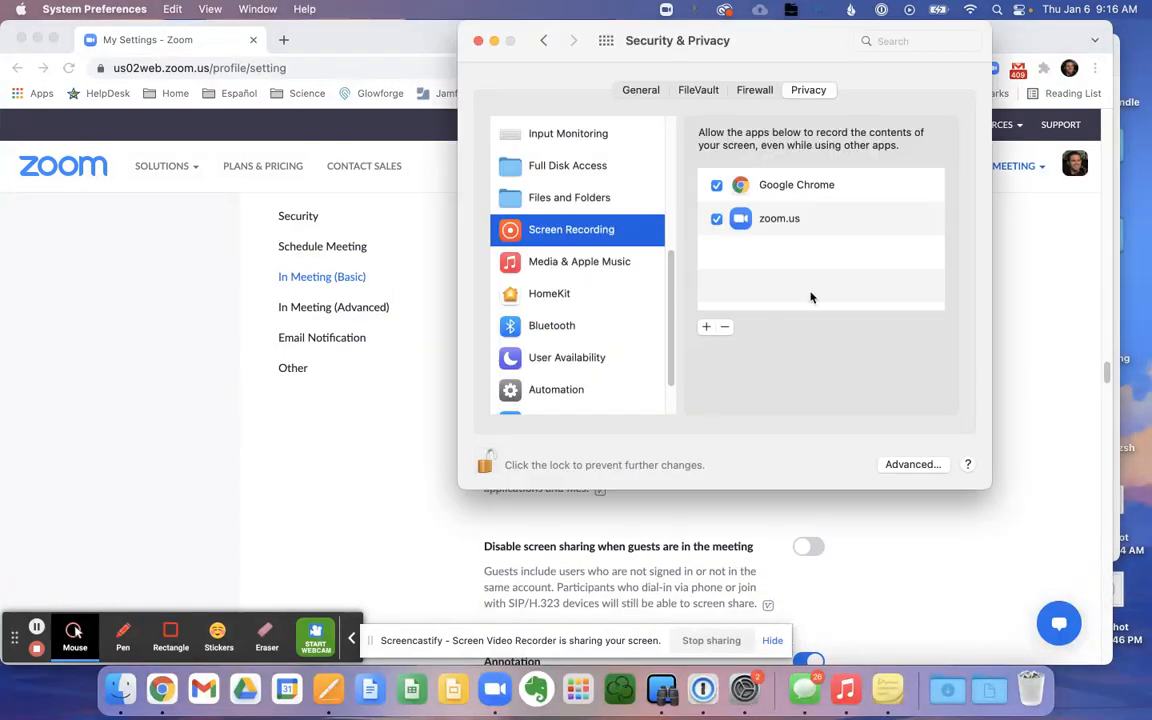
mouse_move(652, 51)
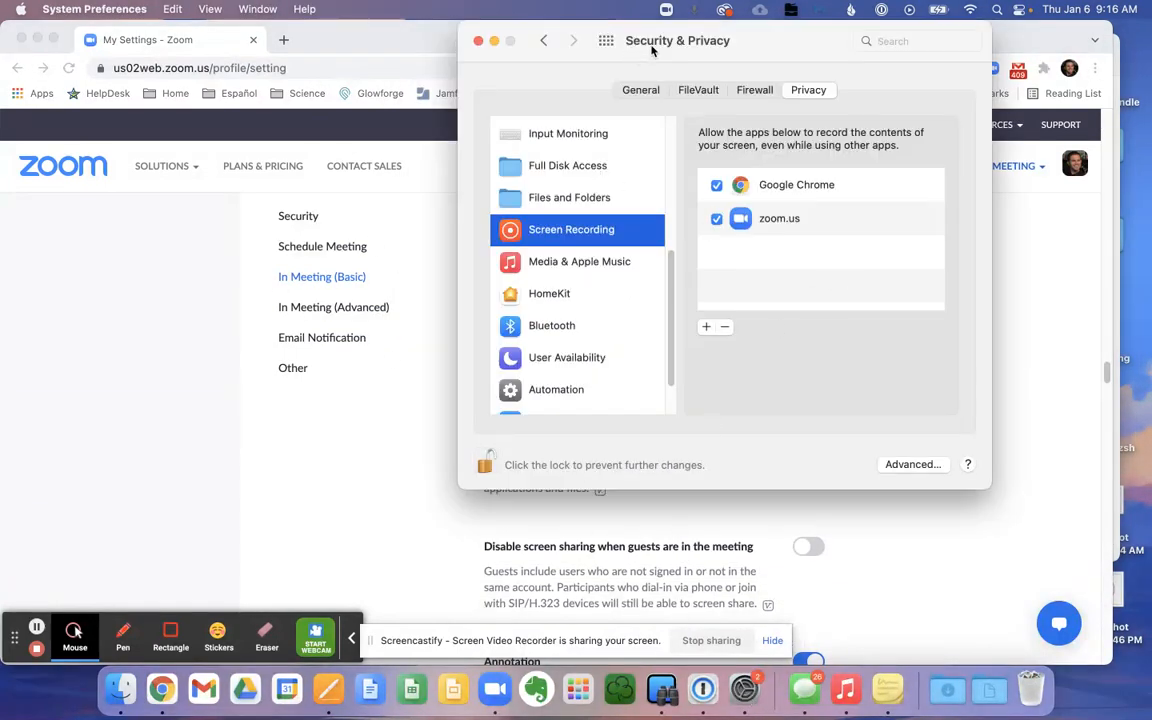